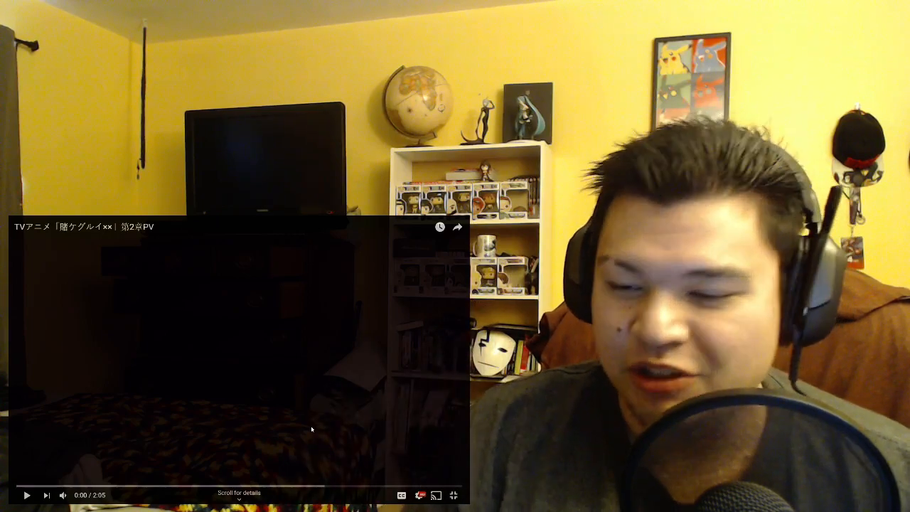
# - Play the Kakegurui ×× season 2 trailer and let it run to about 2:00
pyautogui.click(27, 495)
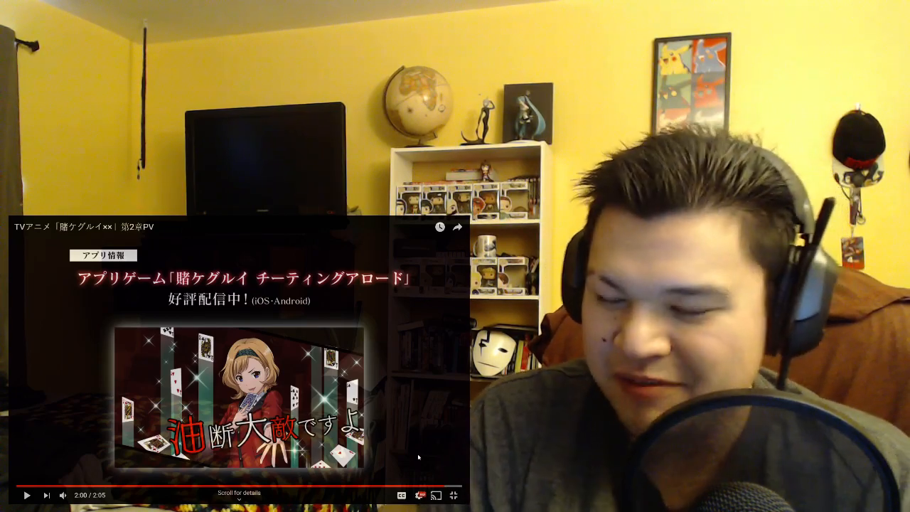
pyautogui.moveTo(78, 495)
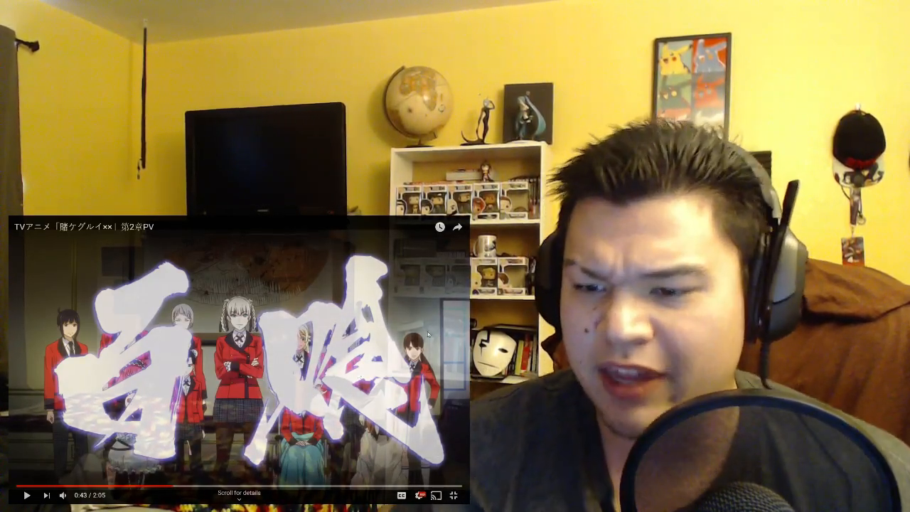
pyautogui.moveTo(180, 487)
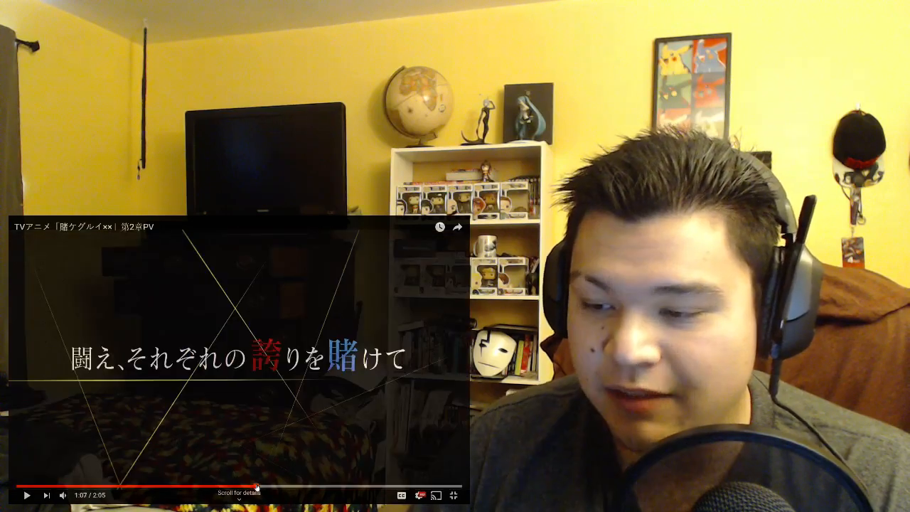
# - Seek the trailer to 1:14, the 'fight, betting your pride' title card
pyautogui.click(283, 487)
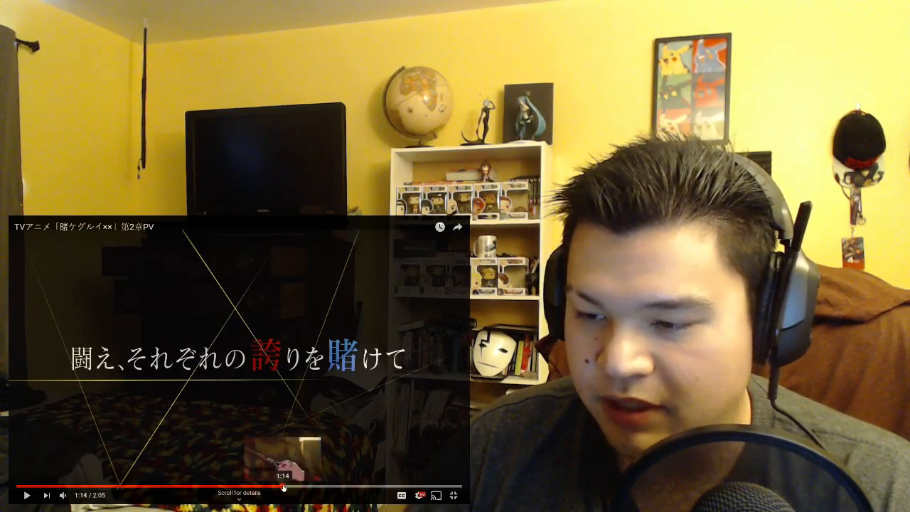